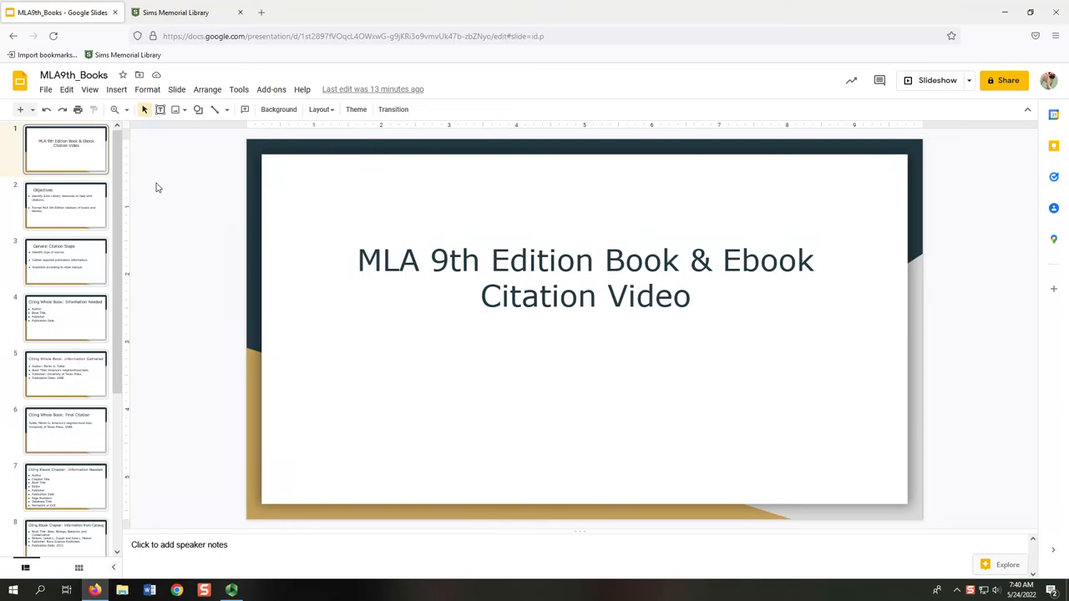
- Select slide 2 to show the Objectives slide of the MLA 9th Edition deck
click(66, 205)
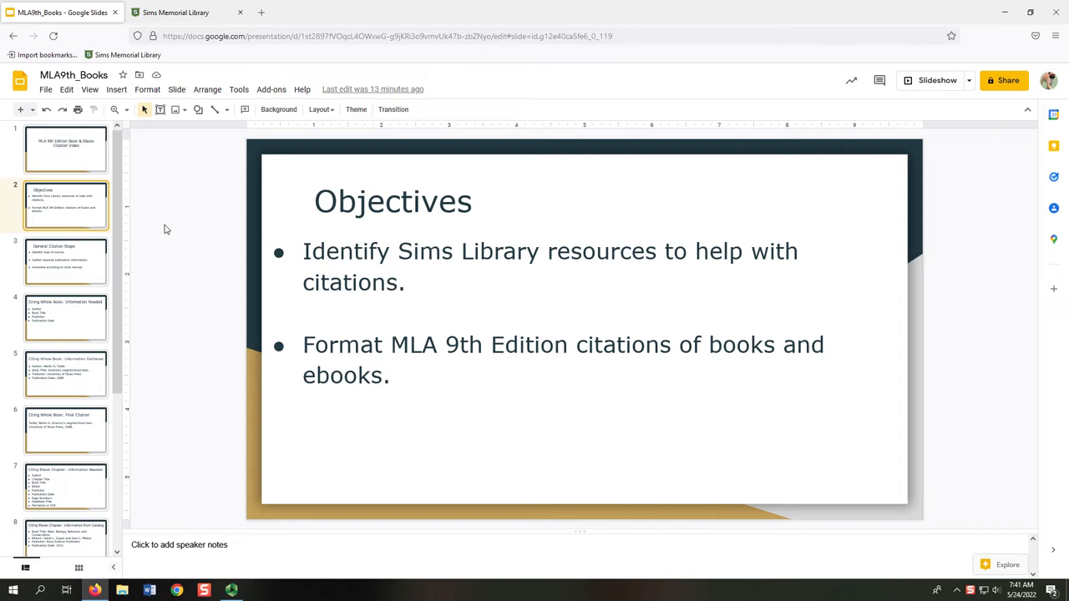
- Go from the Sims Library site through Research Help and Citing Sources to the MLA guide page
click(175, 13)
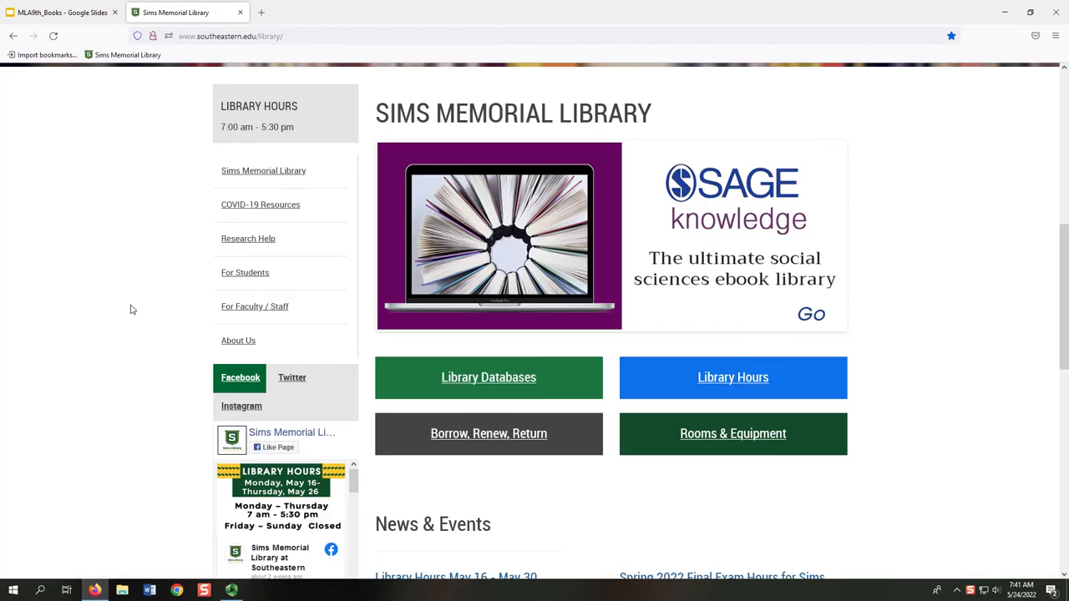
mouse_move(234, 251)
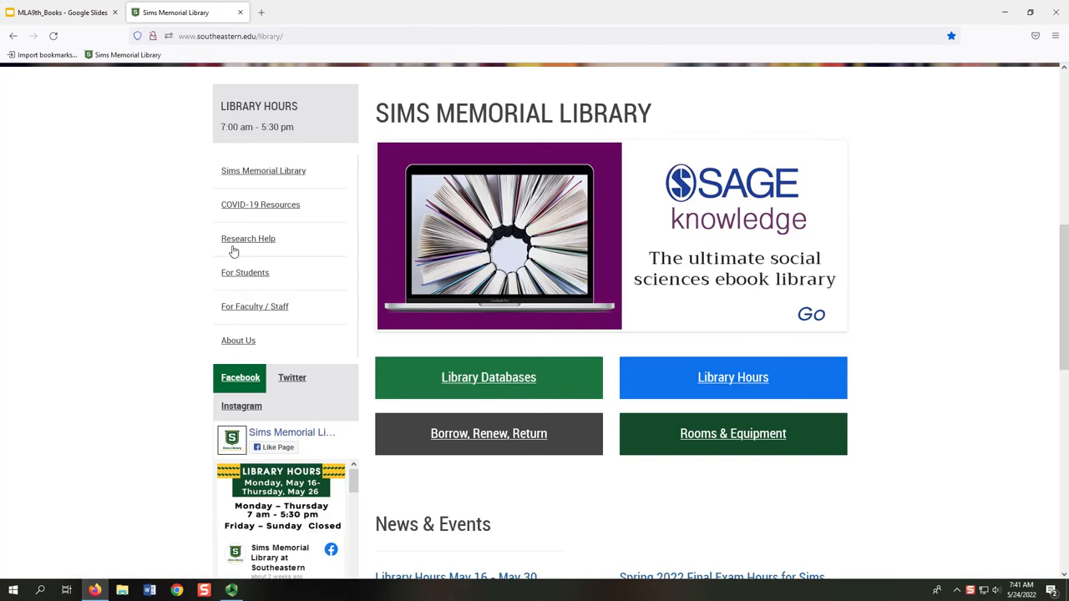
click(248, 238)
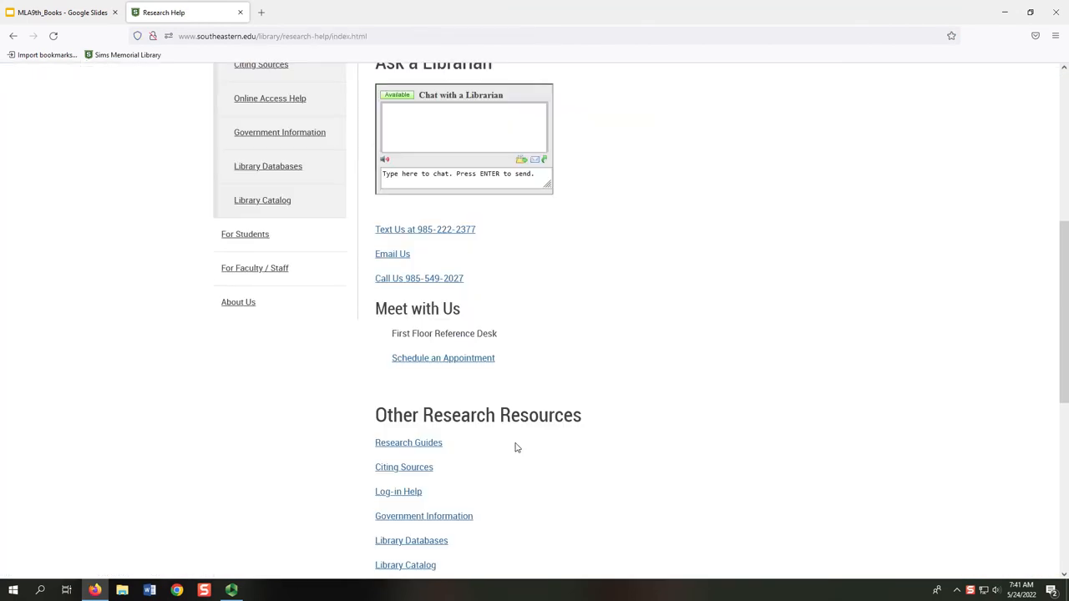
mouse_move(409, 474)
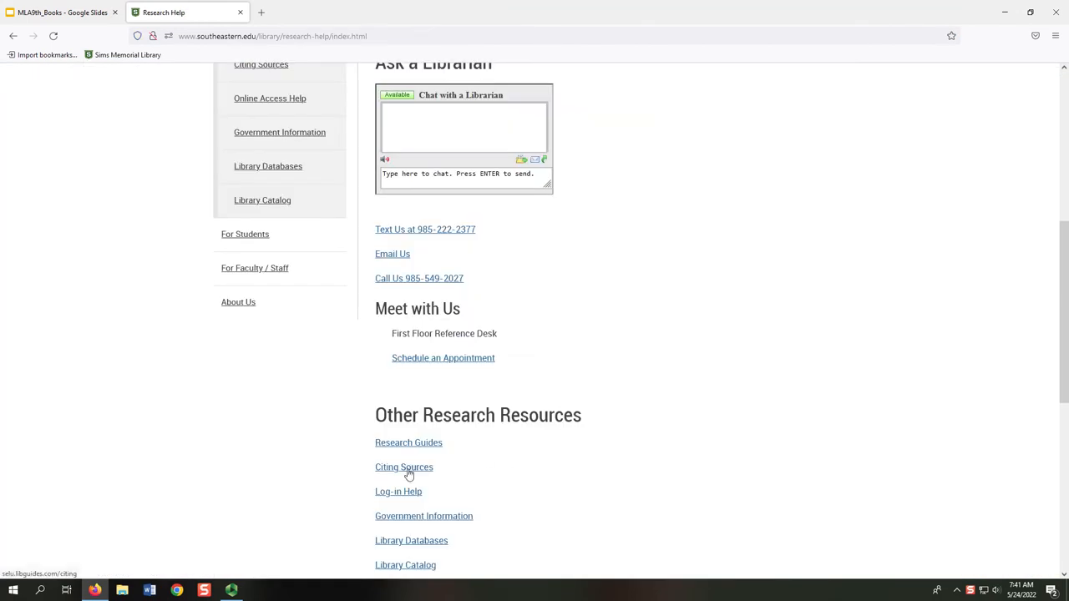
click(403, 467)
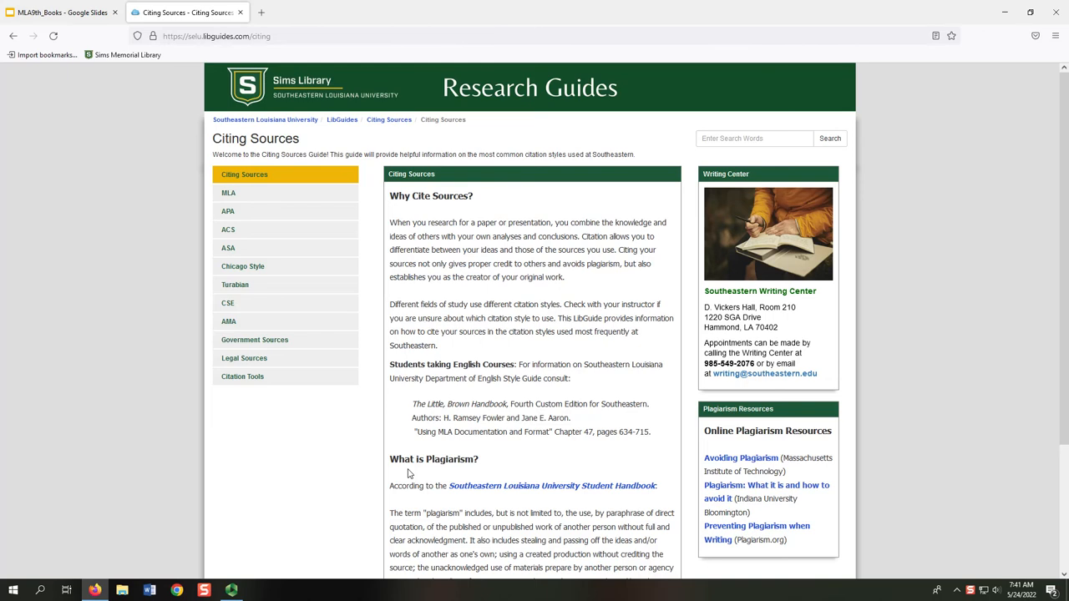
click(229, 193)
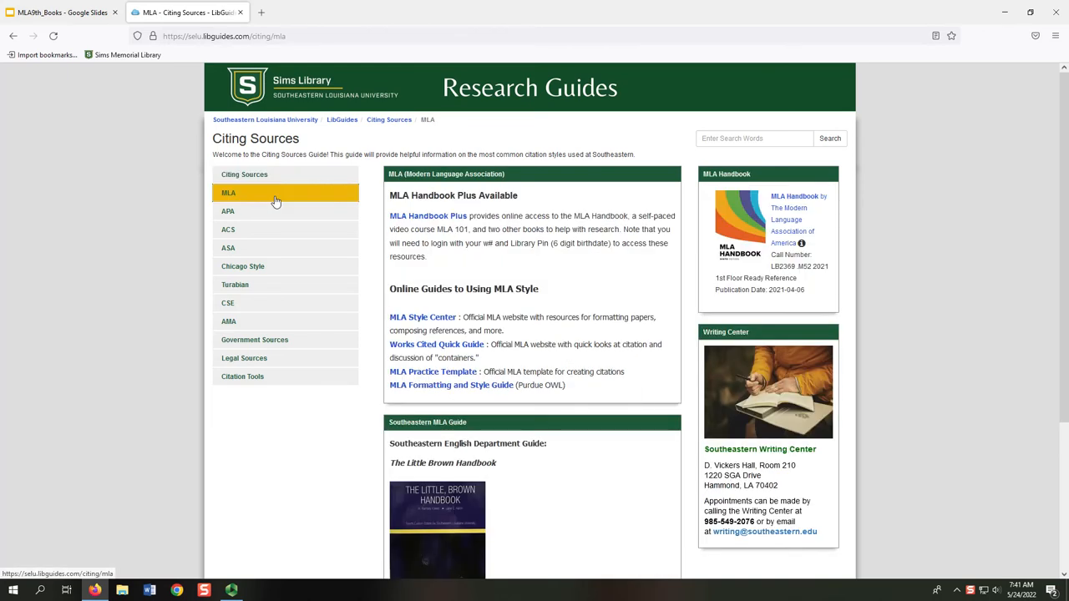
mouse_move(790, 236)
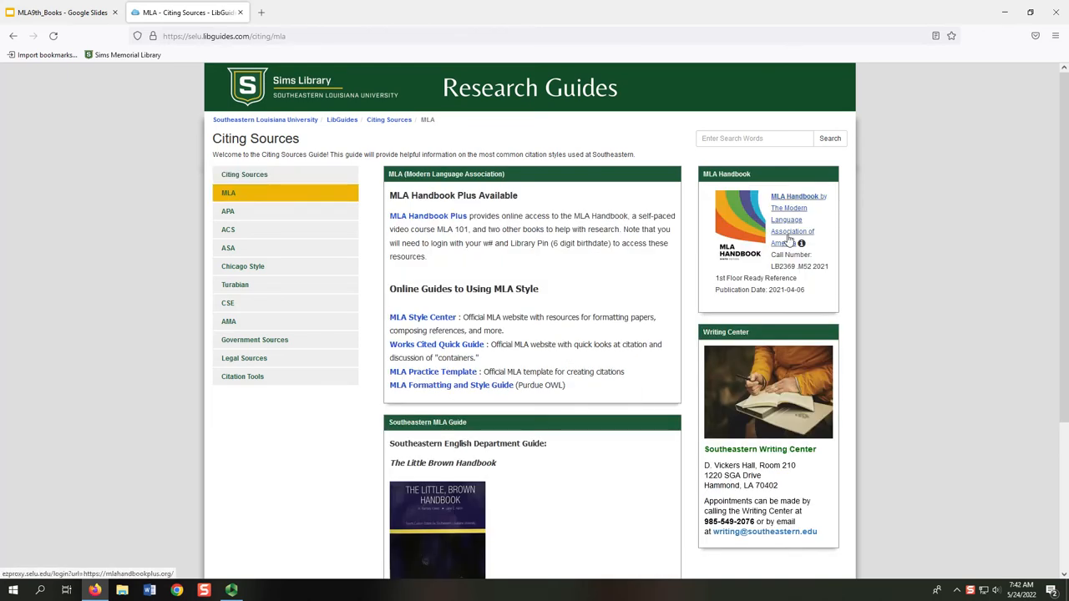
- Back in the slide deck, advance to the General Citation Steps slide
click(63, 12)
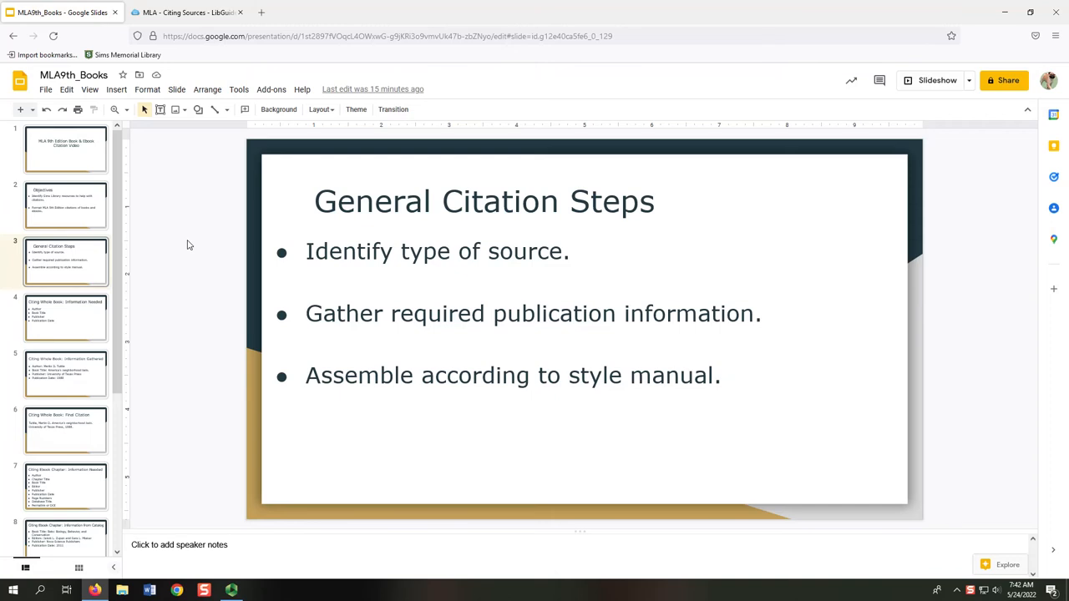
click(66, 317)
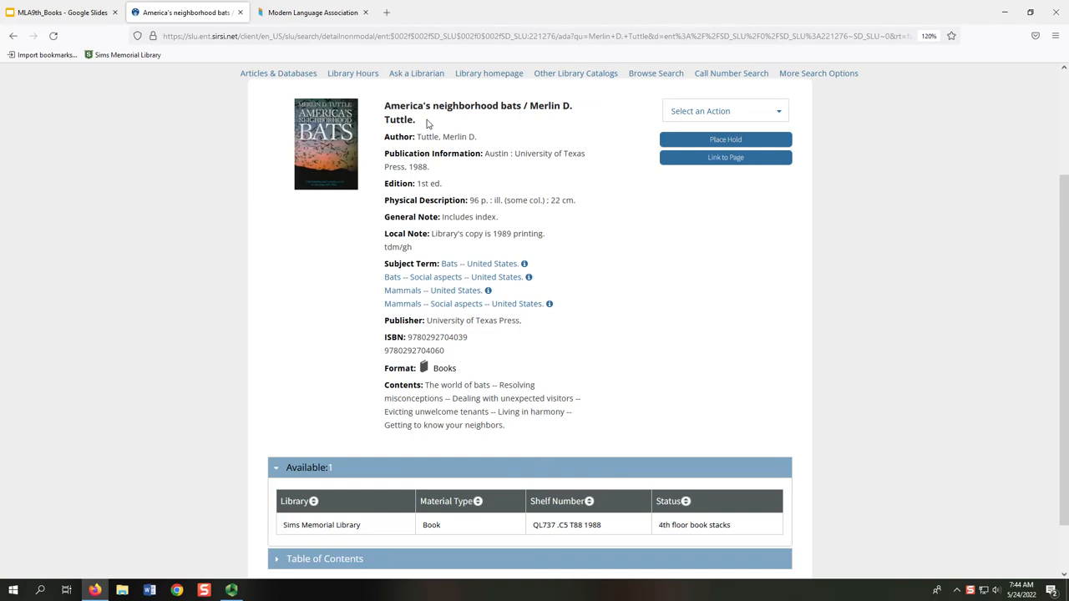
mouse_move(553, 128)
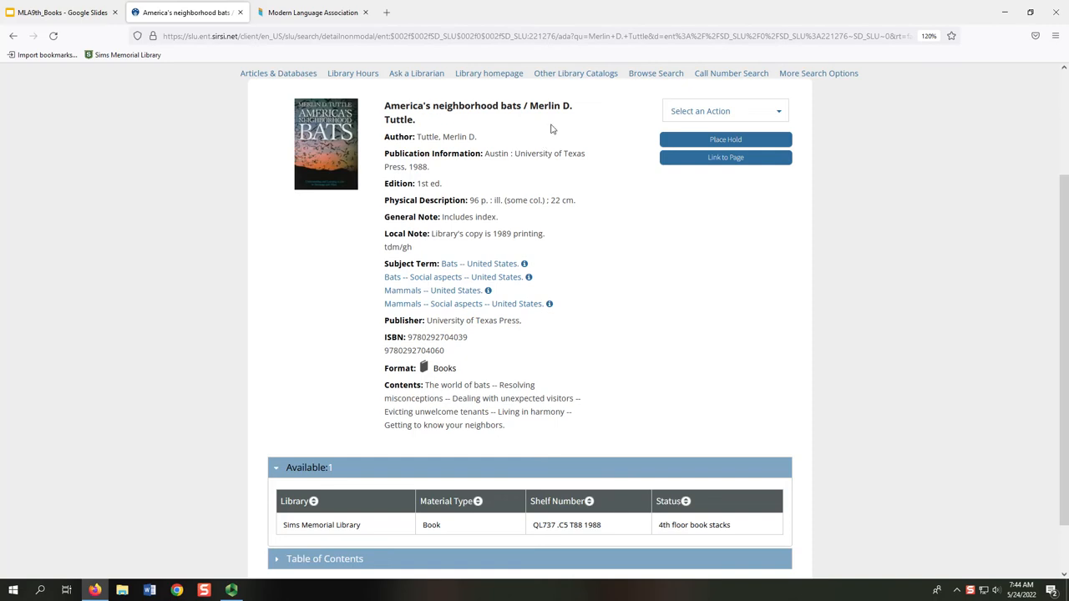
mouse_move(409, 146)
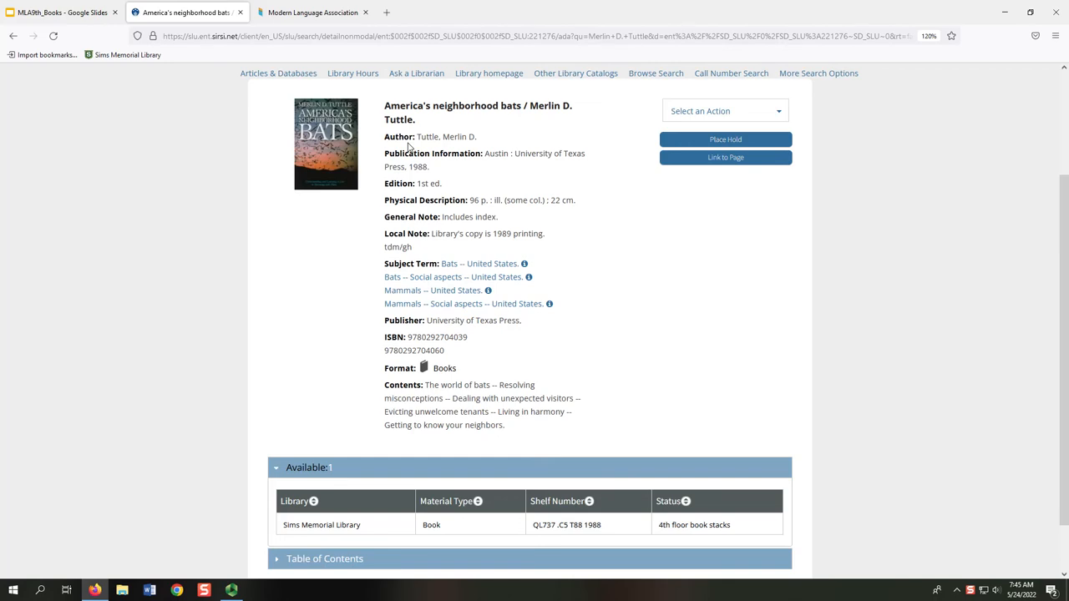
mouse_move(451, 166)
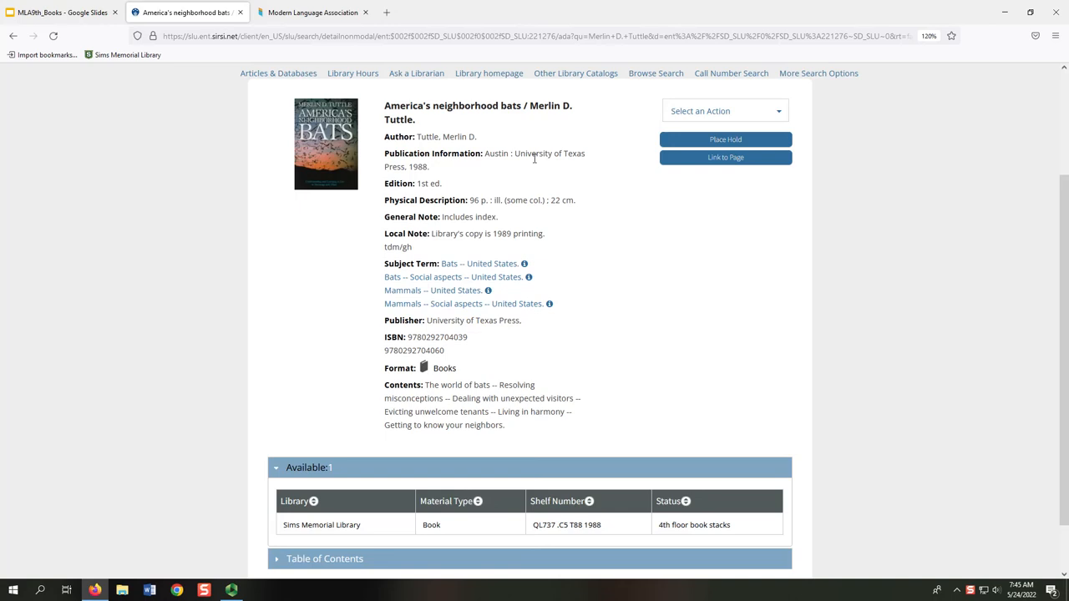
mouse_move(464, 169)
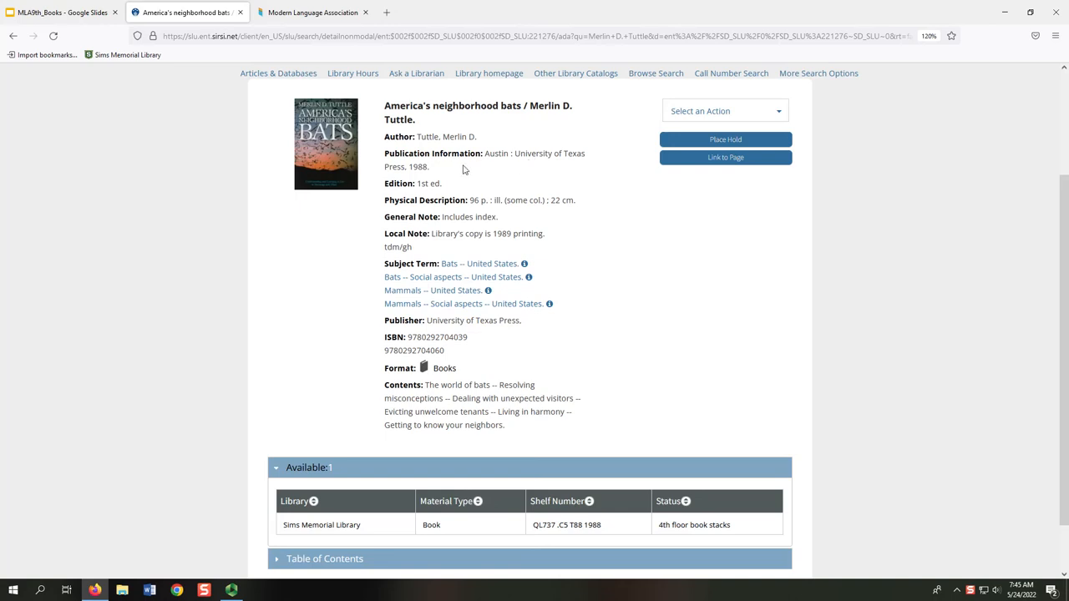
- Switch back to the Google Slides tab to review the citation slides
click(58, 13)
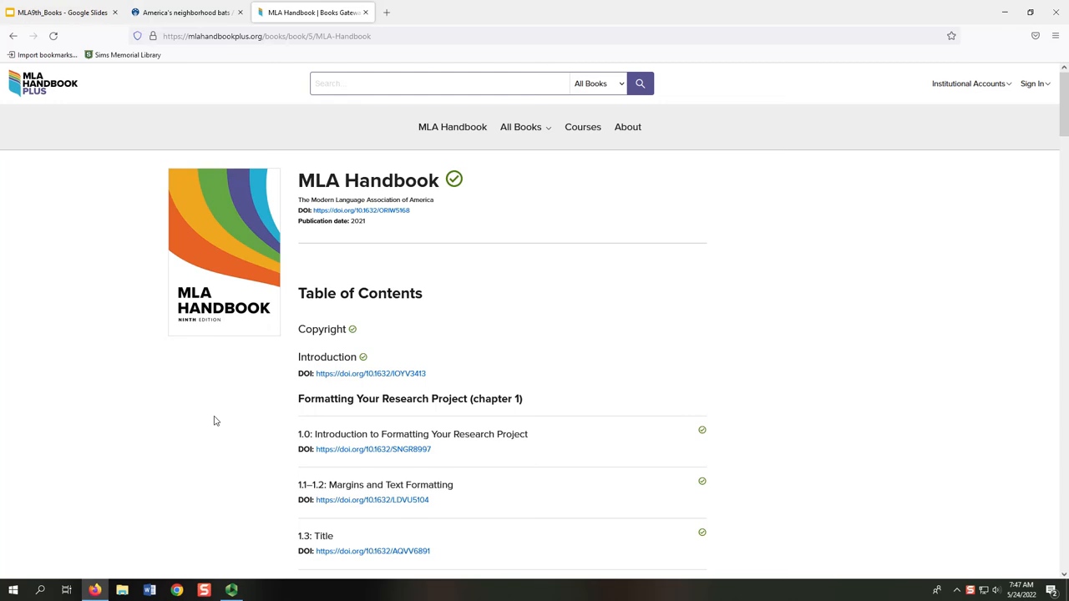
- Scroll the Handbook contents, open Appendix 2 on works-cited entries, then return to chapter 5 sections
scroll(down, 3)
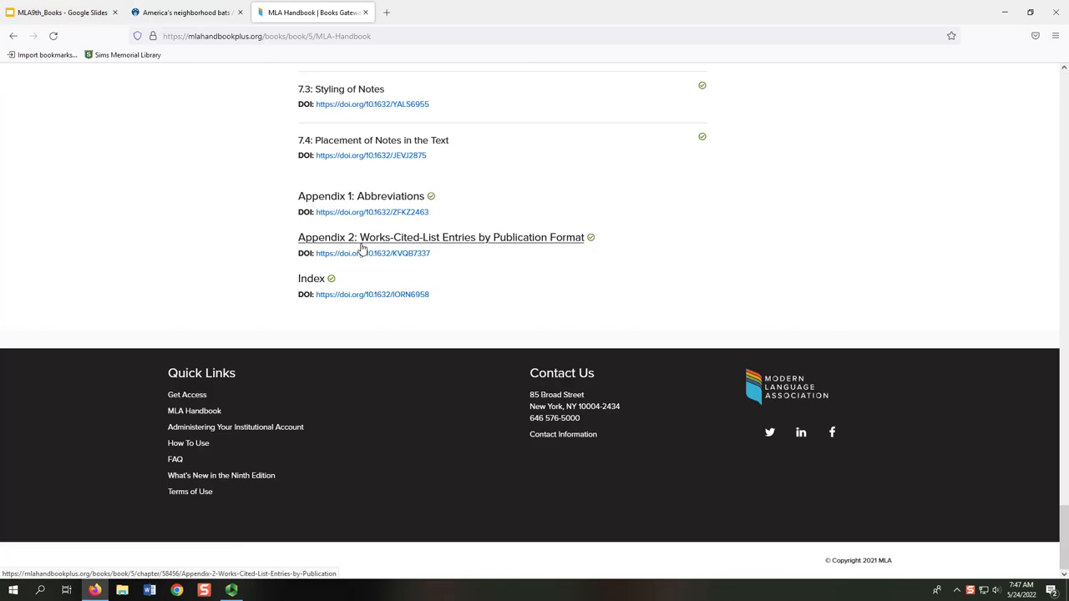
click(440, 237)
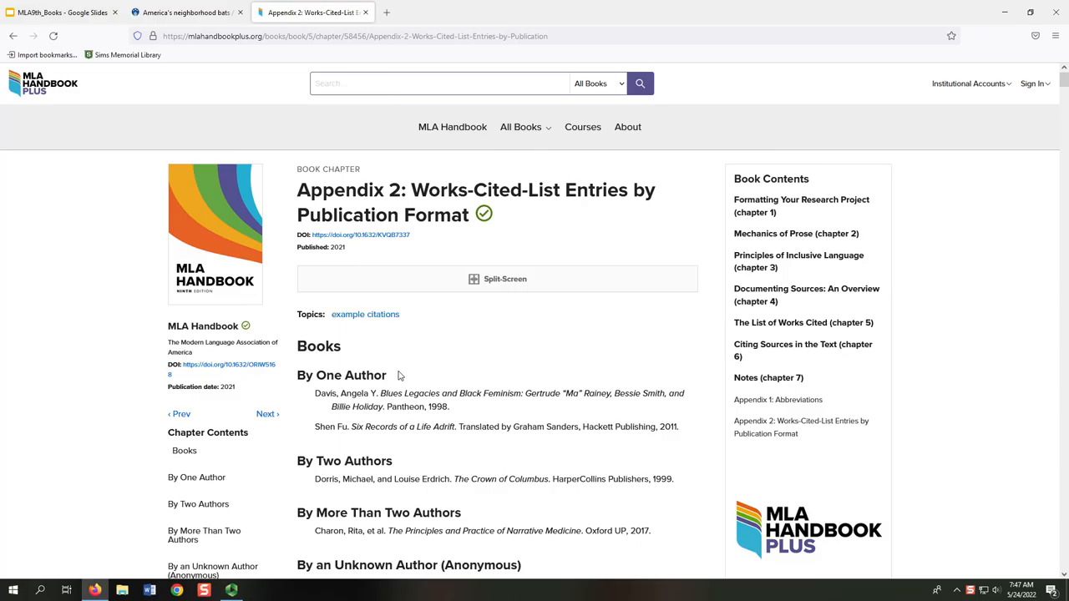
click(54, 13)
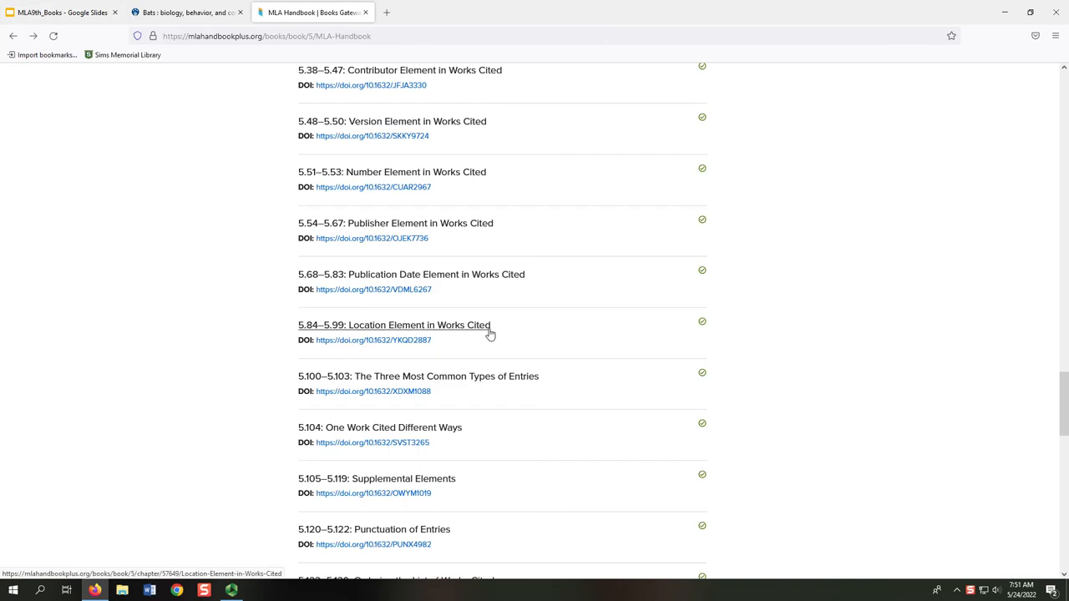
- Show slide 7, 'Citing Ebook Chapter: Information Needed', in the MLA9th_Books deck
click(59, 12)
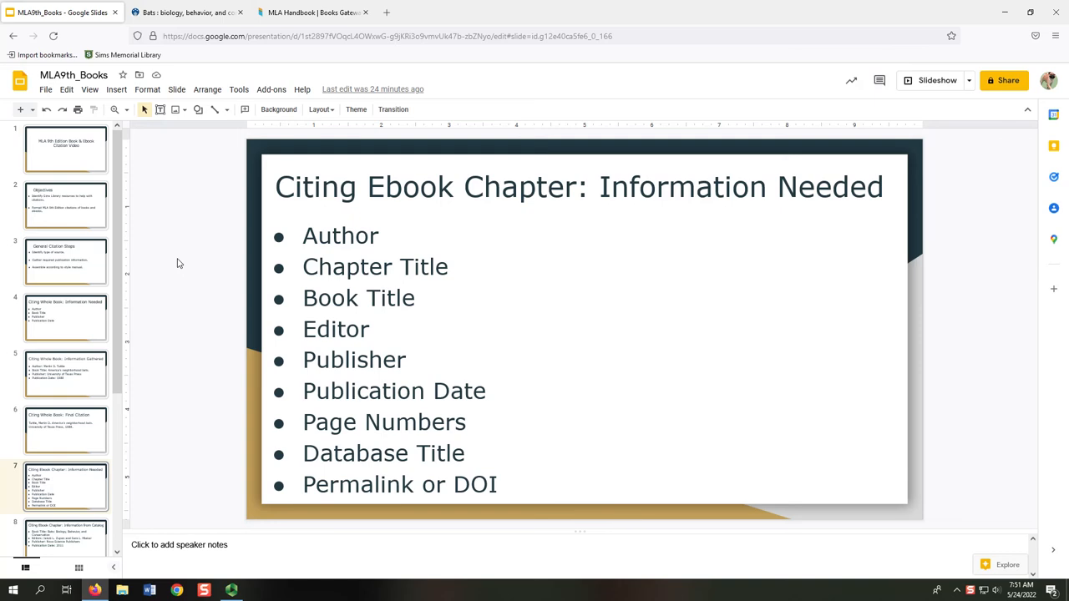
- Review the Bats ebook catalog record, then return to slide 8, 'Information from Catalog'
click(192, 12)
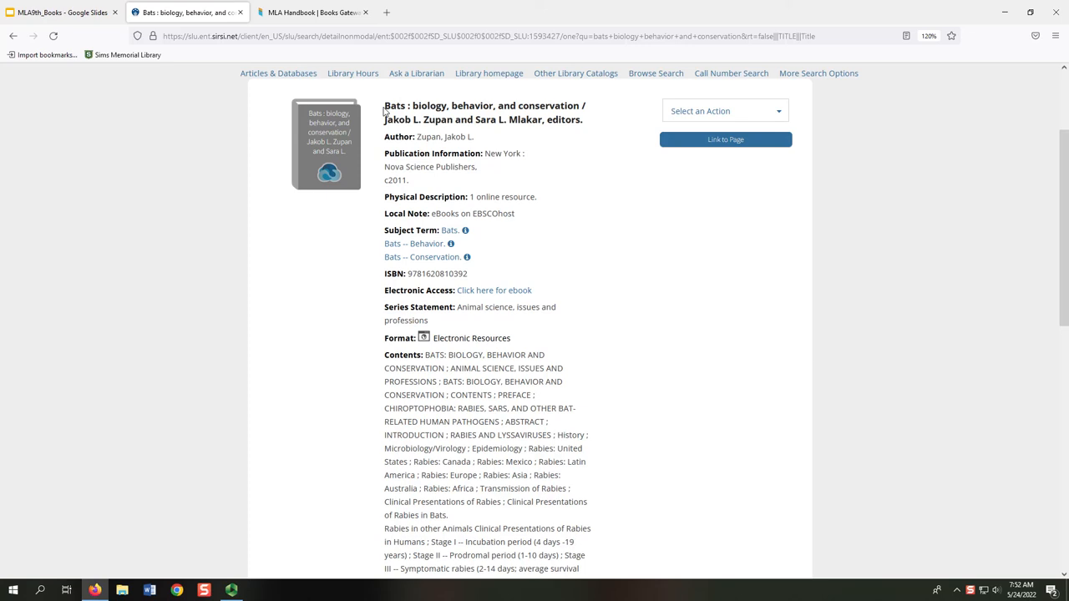
mouse_move(481, 177)
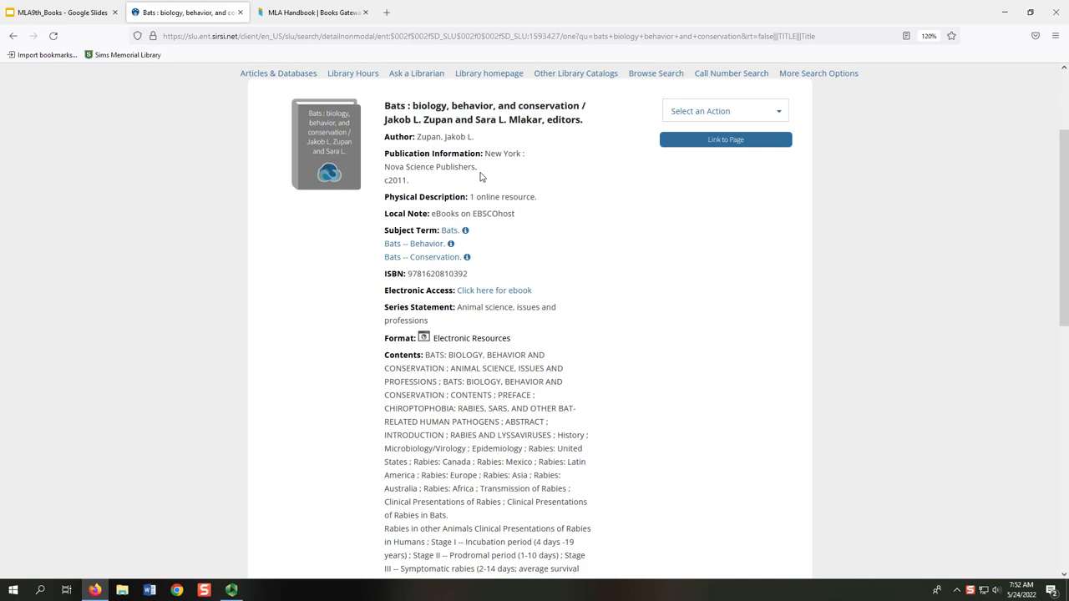
click(59, 12)
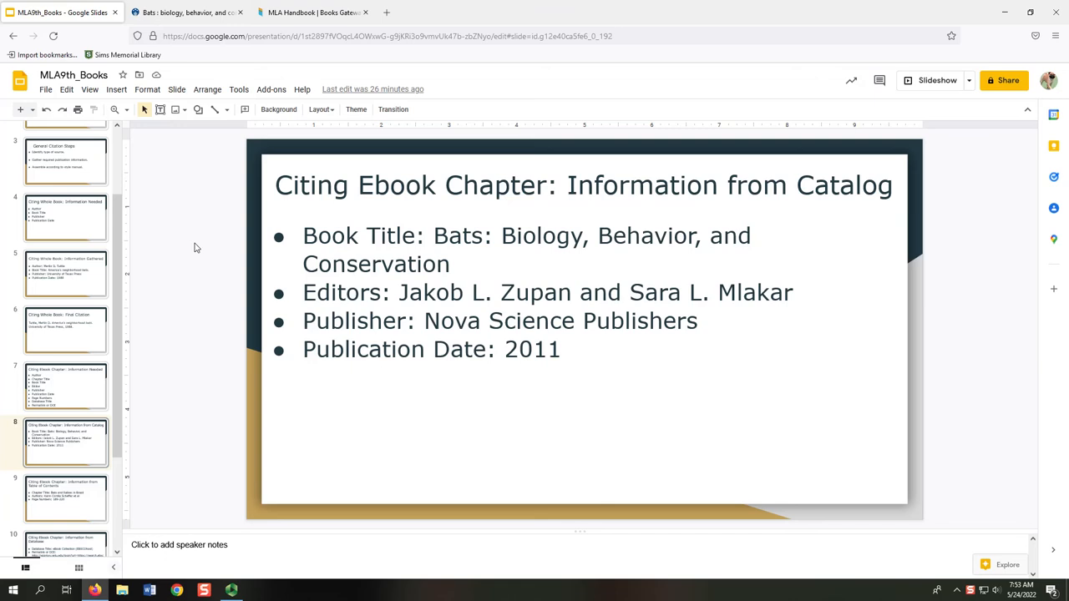
- Return to the Bats ebook catalog record in the library catalog tab
click(188, 14)
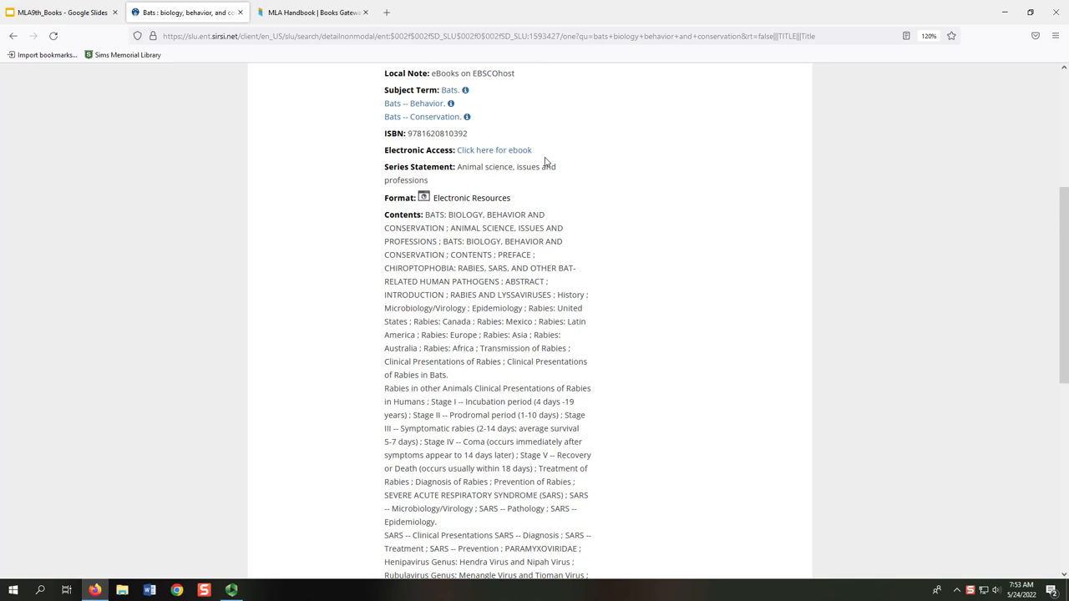
mouse_move(539, 157)
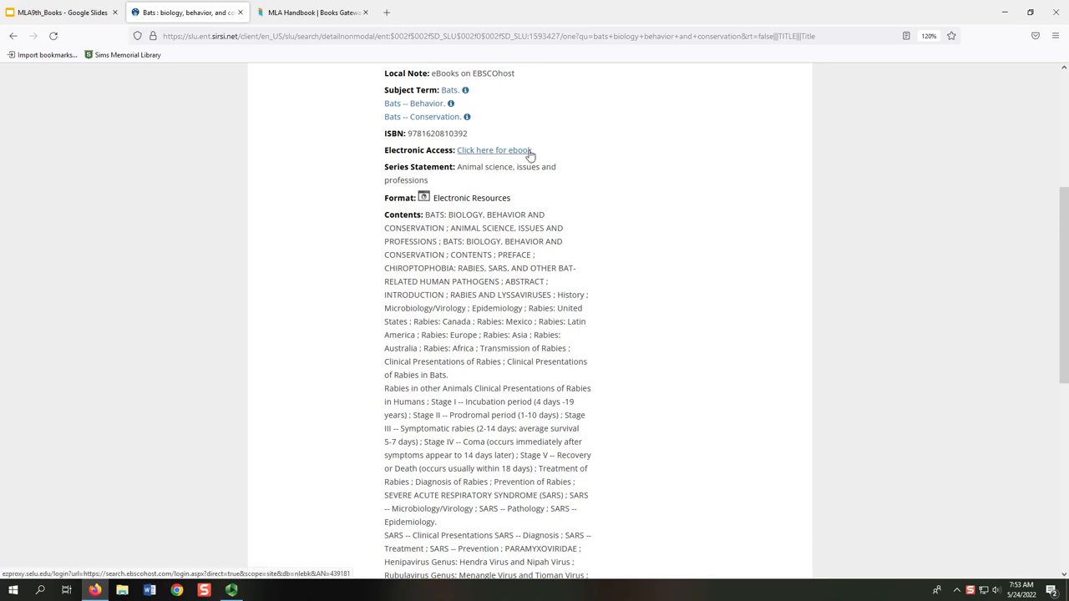
- Open the Bats ebook in EBSCOhost via 'Click here for ebook' and scroll to its contents
click(483, 151)
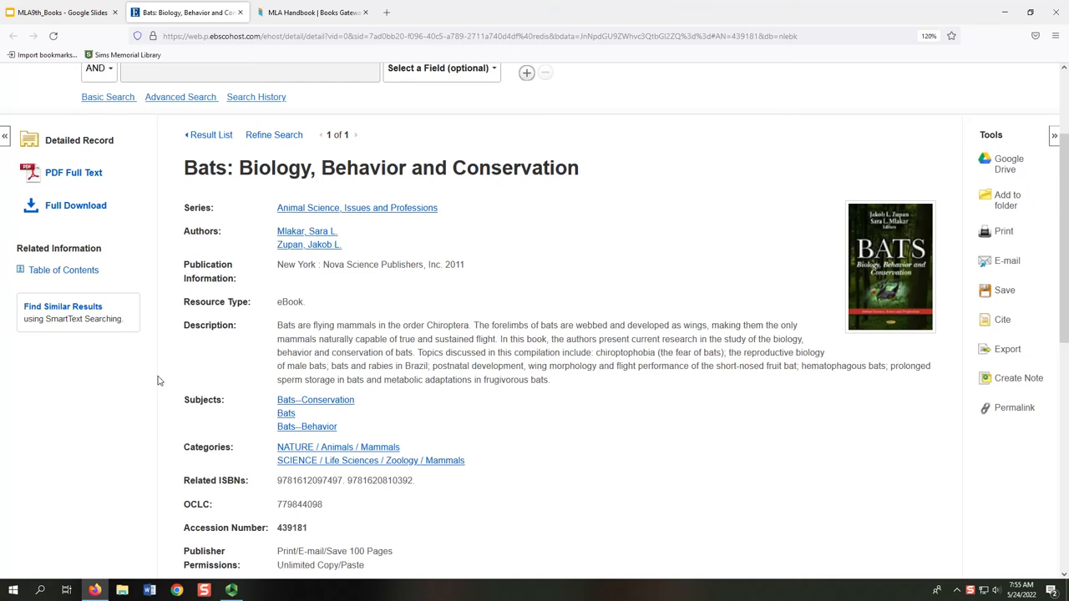
scroll(down, 3)
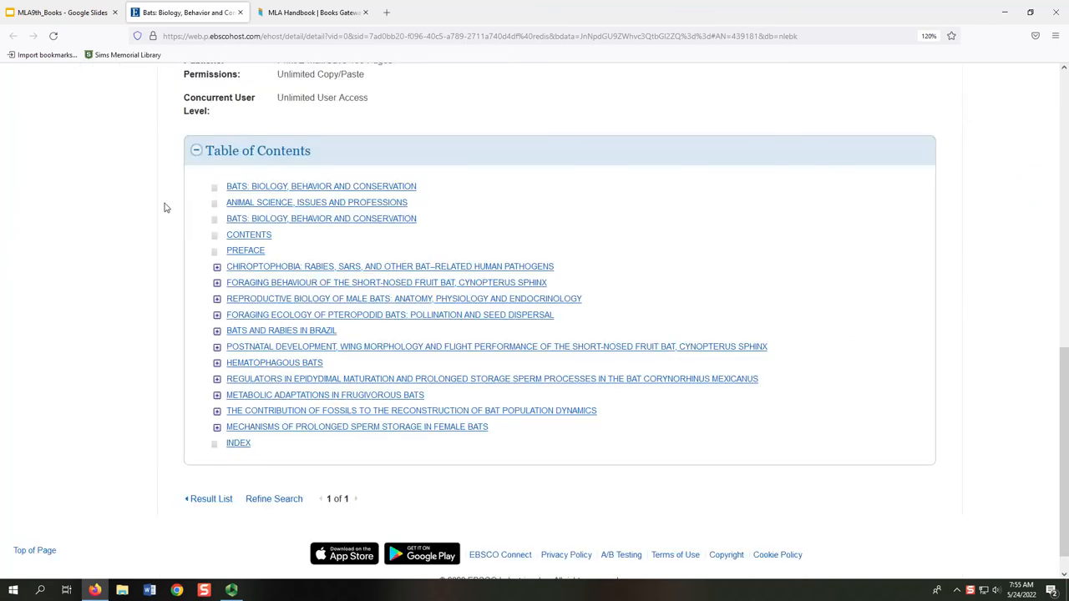
mouse_move(248, 238)
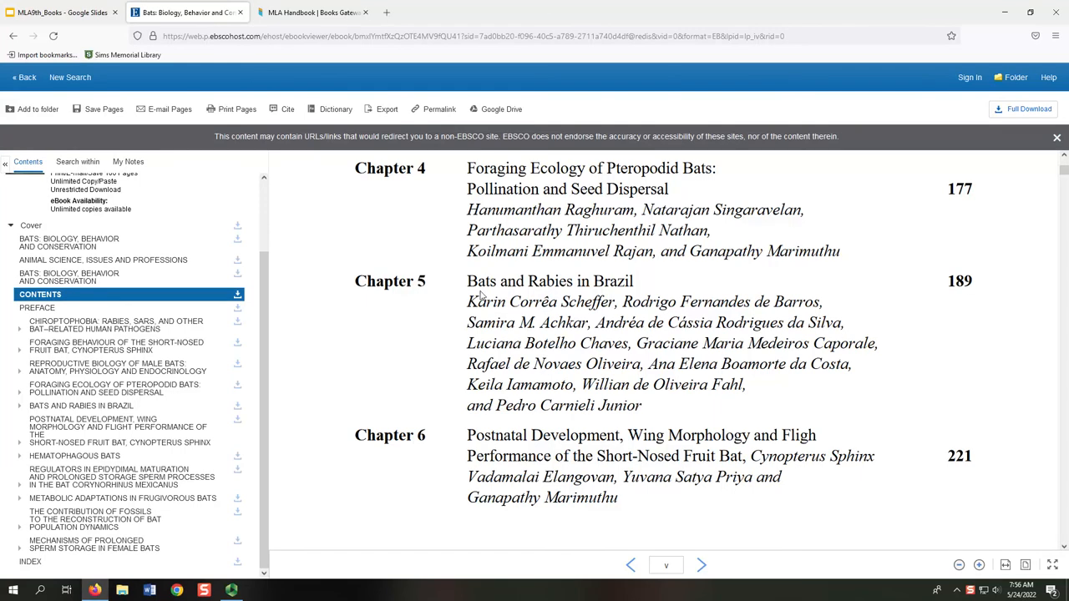
mouse_move(463, 328)
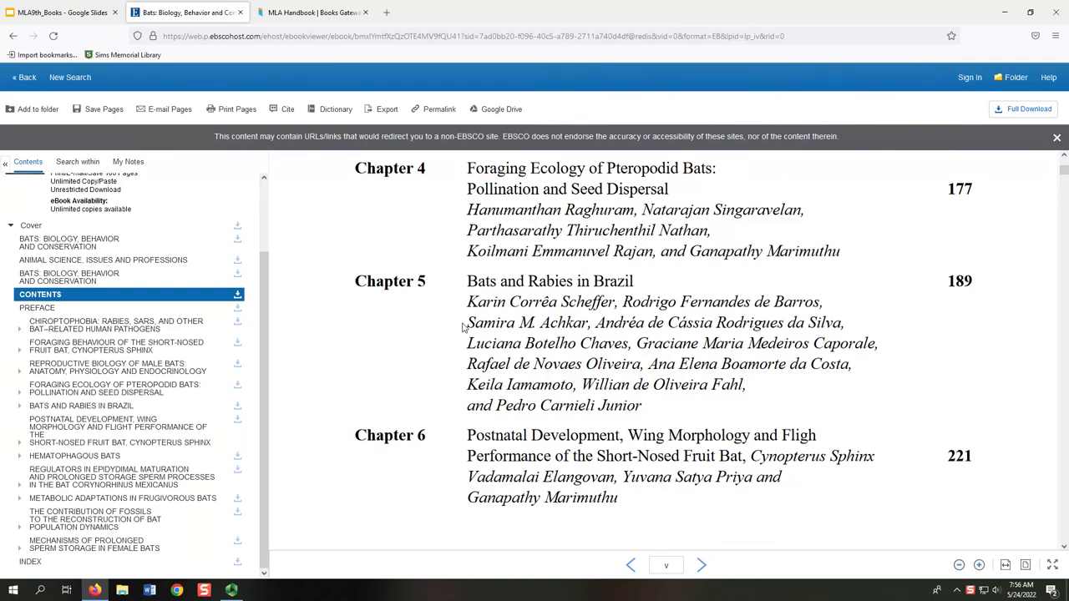
mouse_move(962, 288)
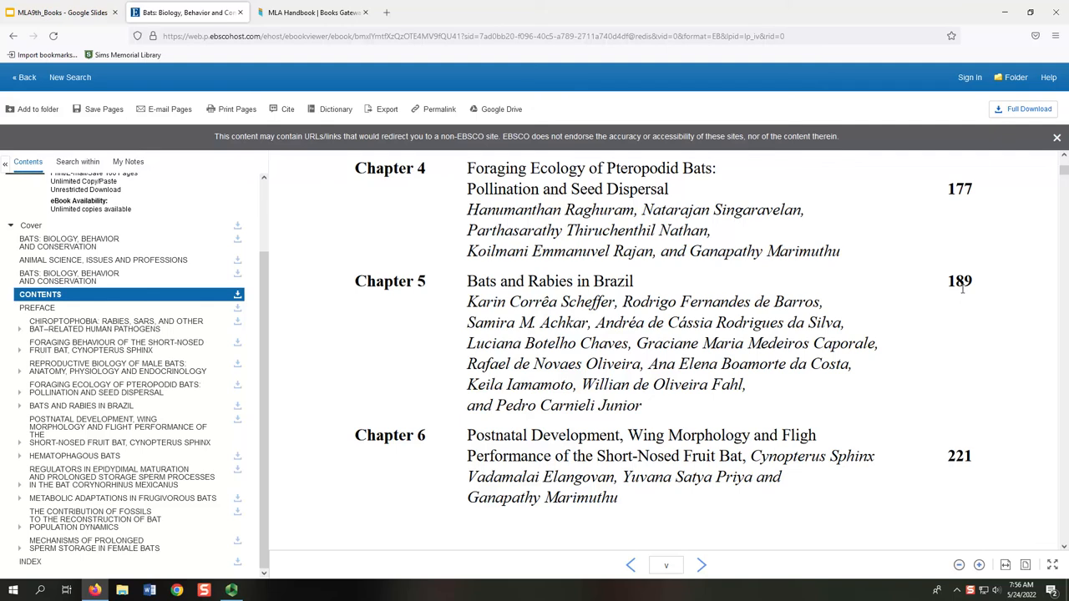
mouse_move(959, 470)
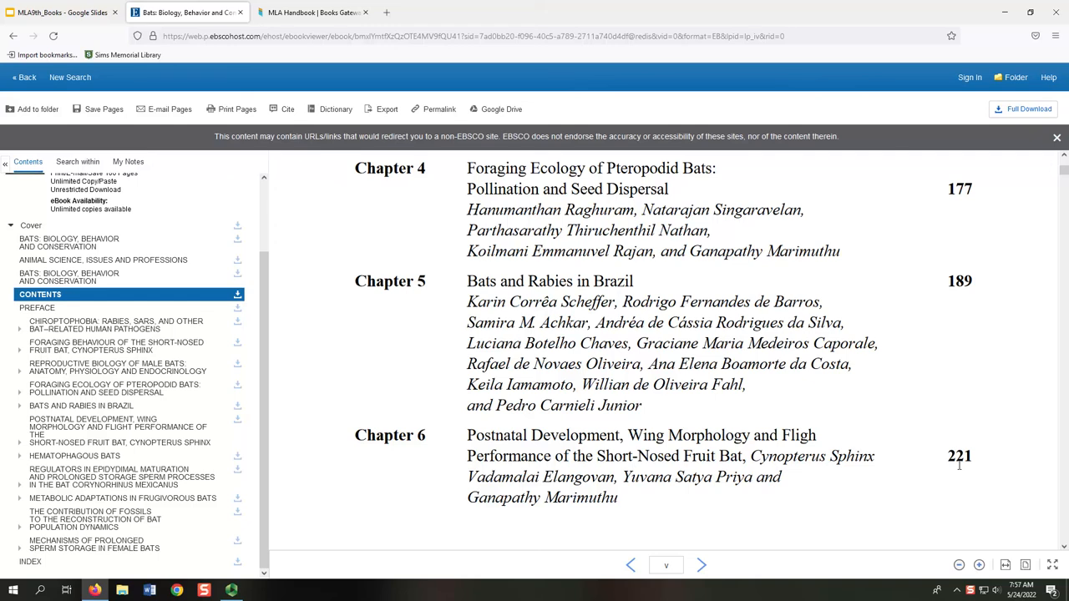
- Return to slide 9, 'Information from Table of Contents', after noting Chapter 5's pages 189-220
click(63, 15)
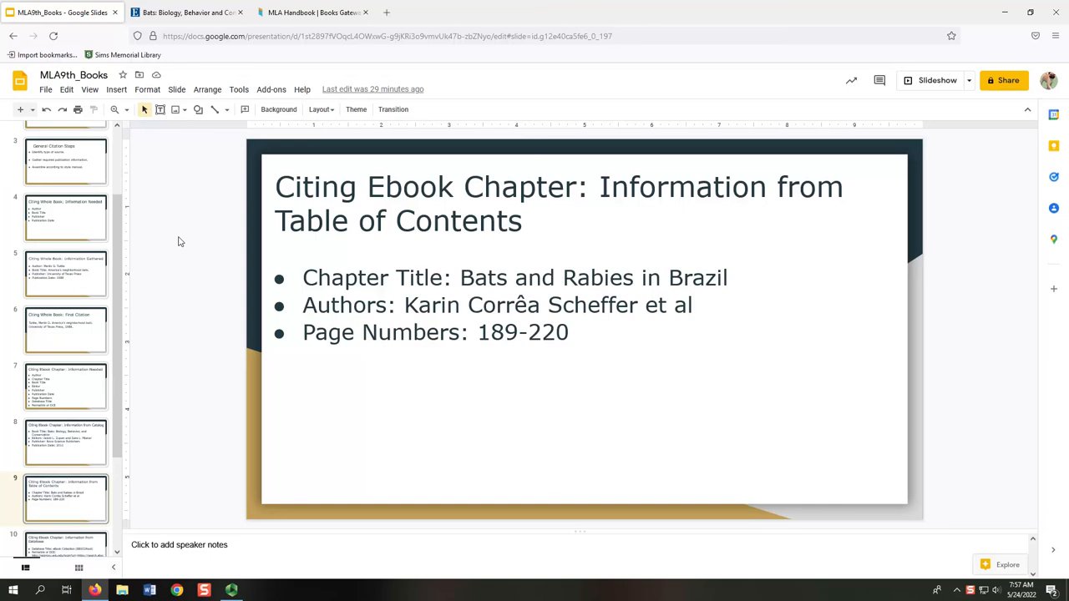
- Return to the EBSCOhost record for Bats: Biology, Behavior and Conservation
click(192, 13)
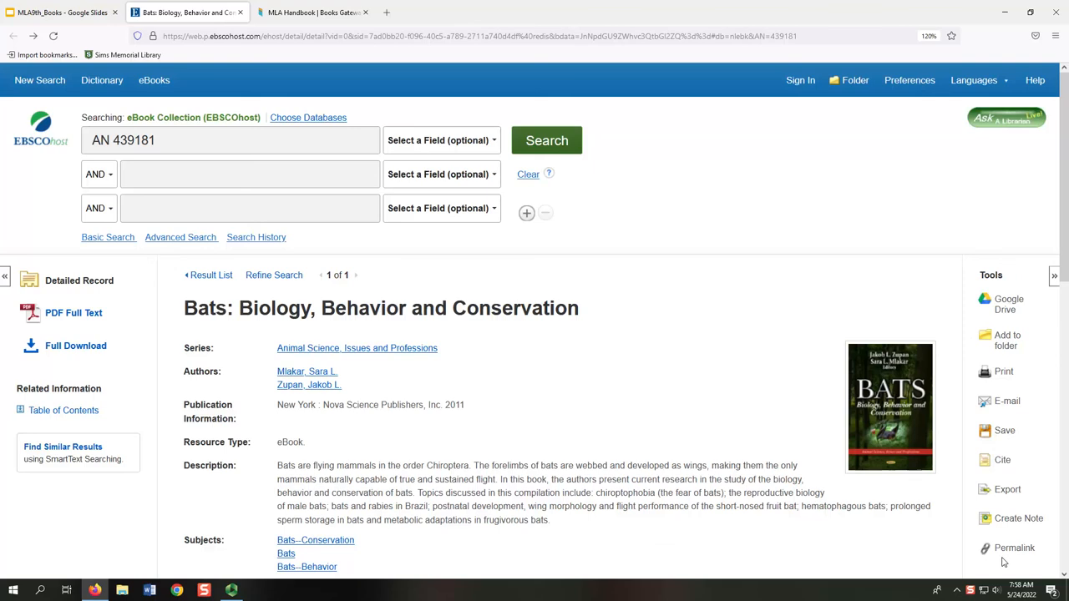
- Show the Bats ebook permalink, revisit the chapter-details slide, then open MLA Handbook Appendix 2 examples
click(1014, 548)
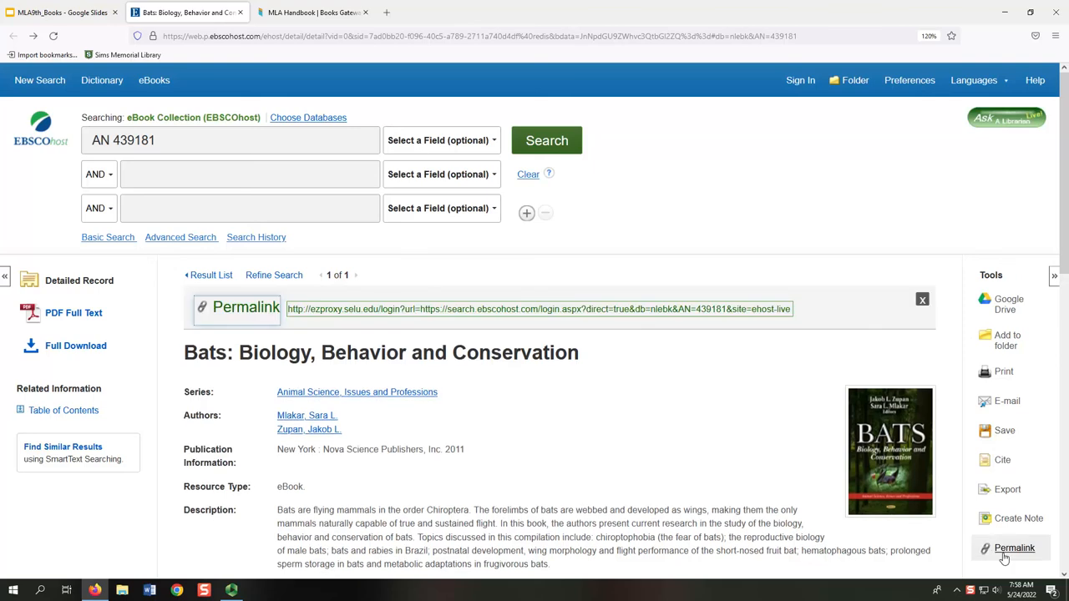
click(58, 12)
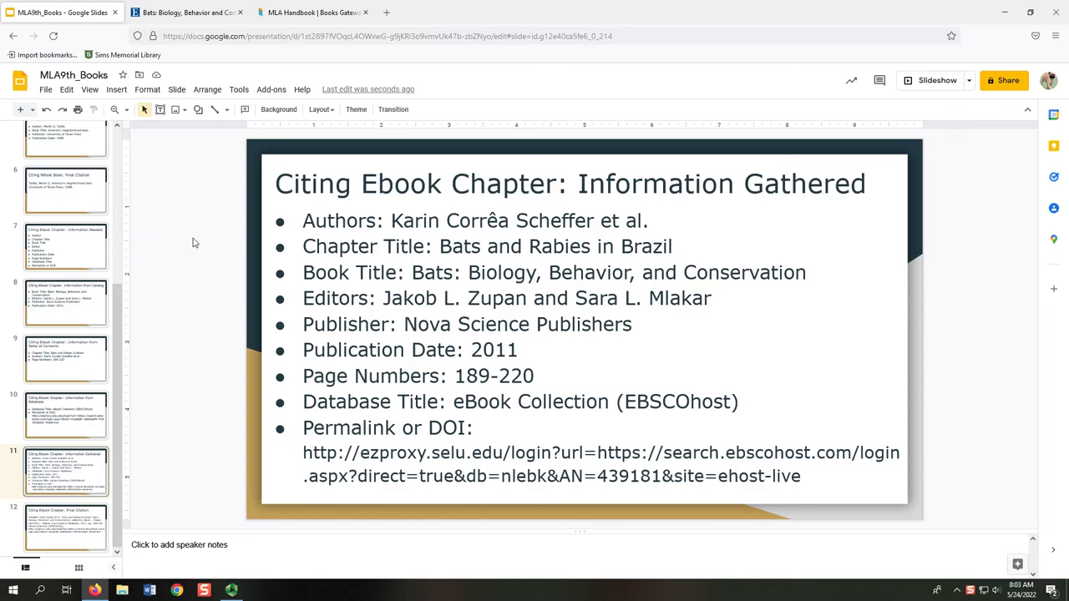
click(305, 13)
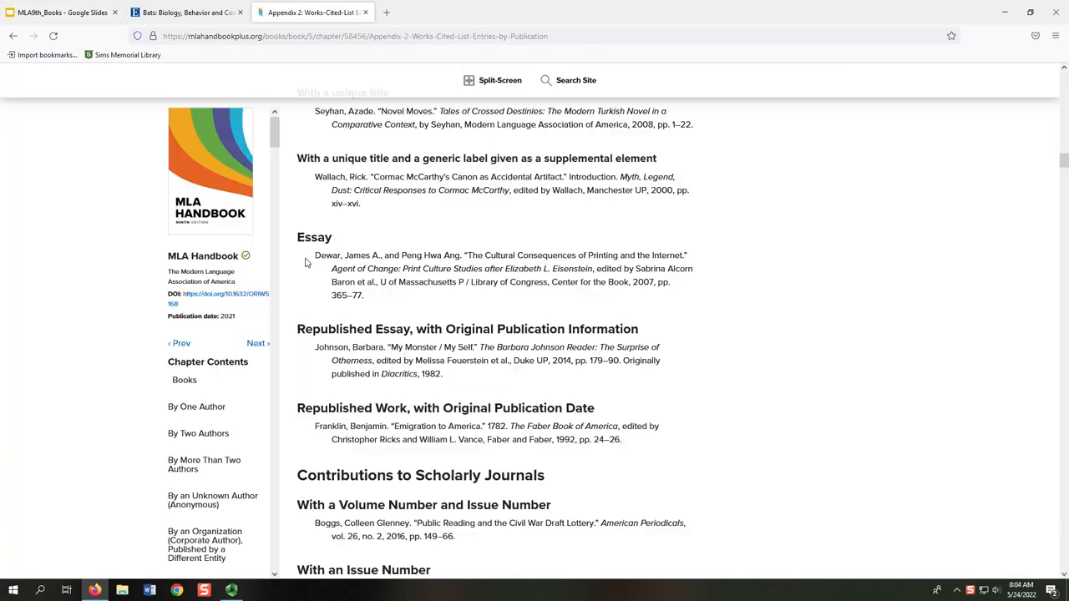